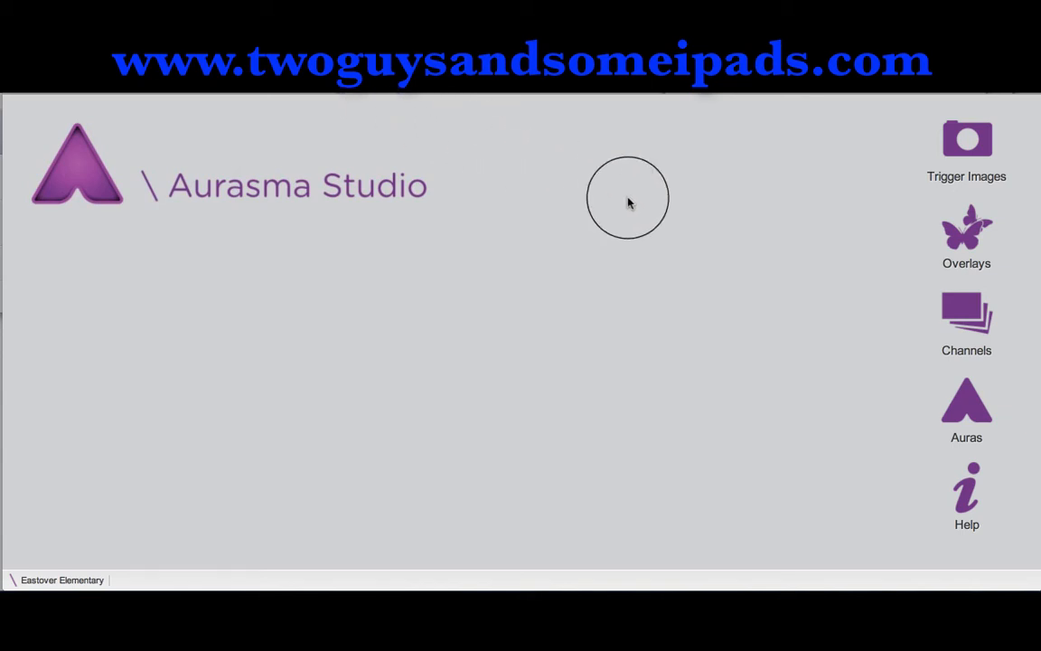
{"action": "mouse_move", "coordinate": [741, 253]}
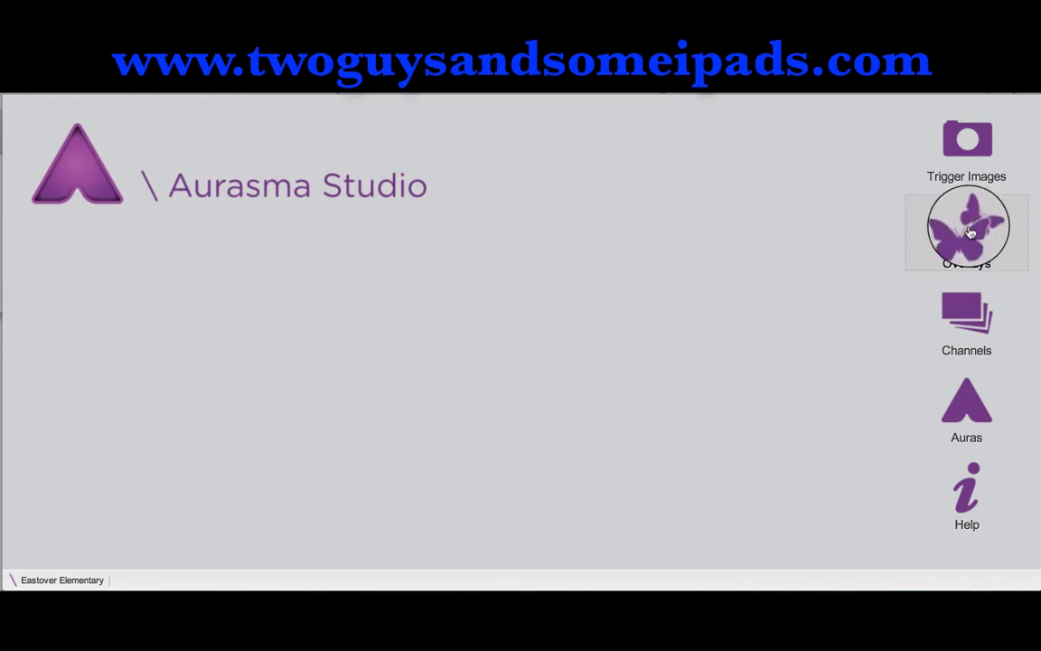
Step: Show the My Overlays collection from the right-hand sidebar's Overlays icon
{"action": "left_click", "coordinate": [965, 226]}
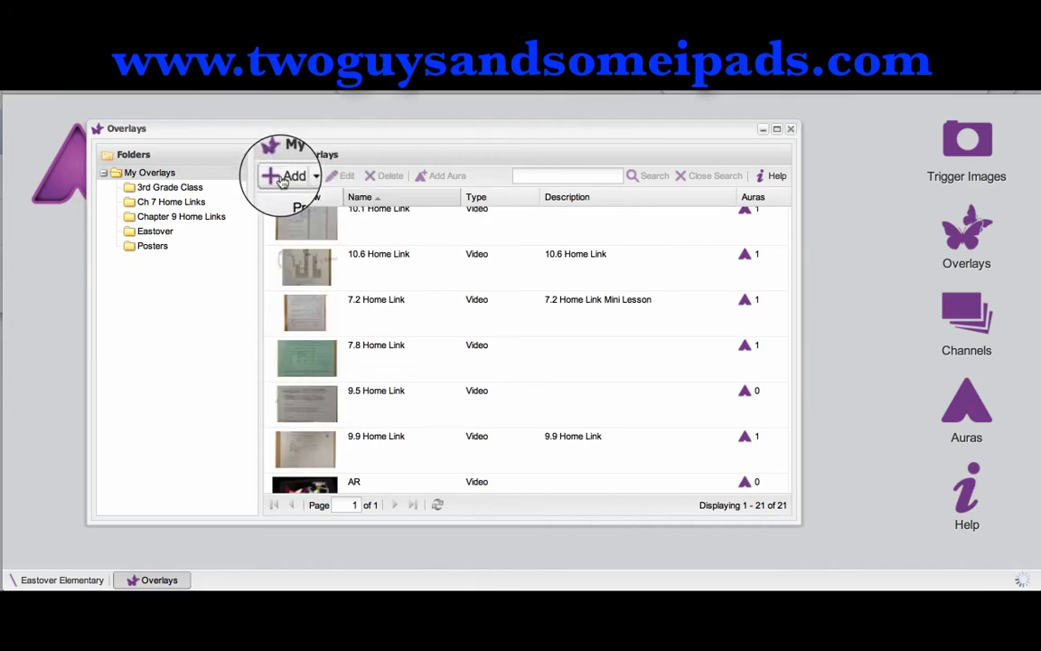
Step: Add an overlay named 'Test 5' and set its type to Image
{"action": "left_click", "coordinate": [287, 175]}
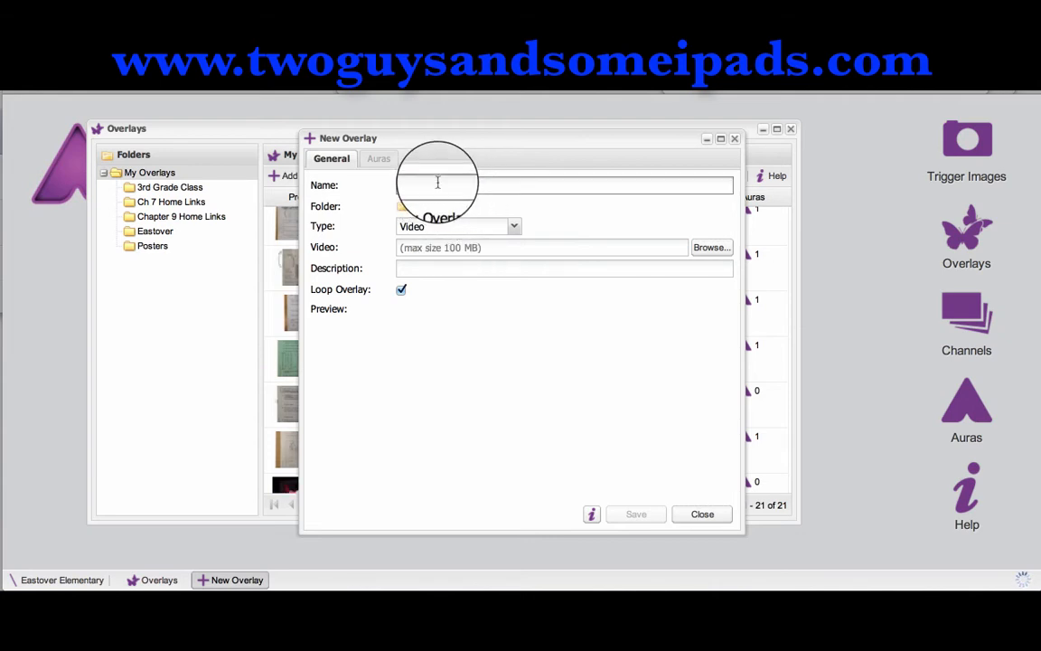
{"action": "type", "text": "Test"}
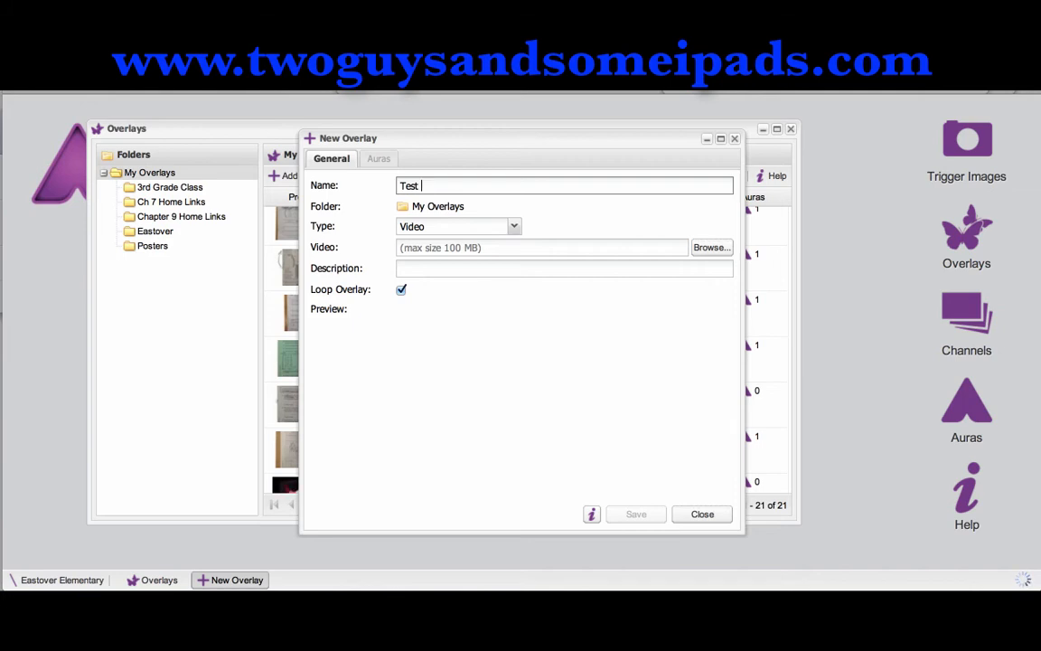
{"action": "left_click", "coordinate": [513, 226]}
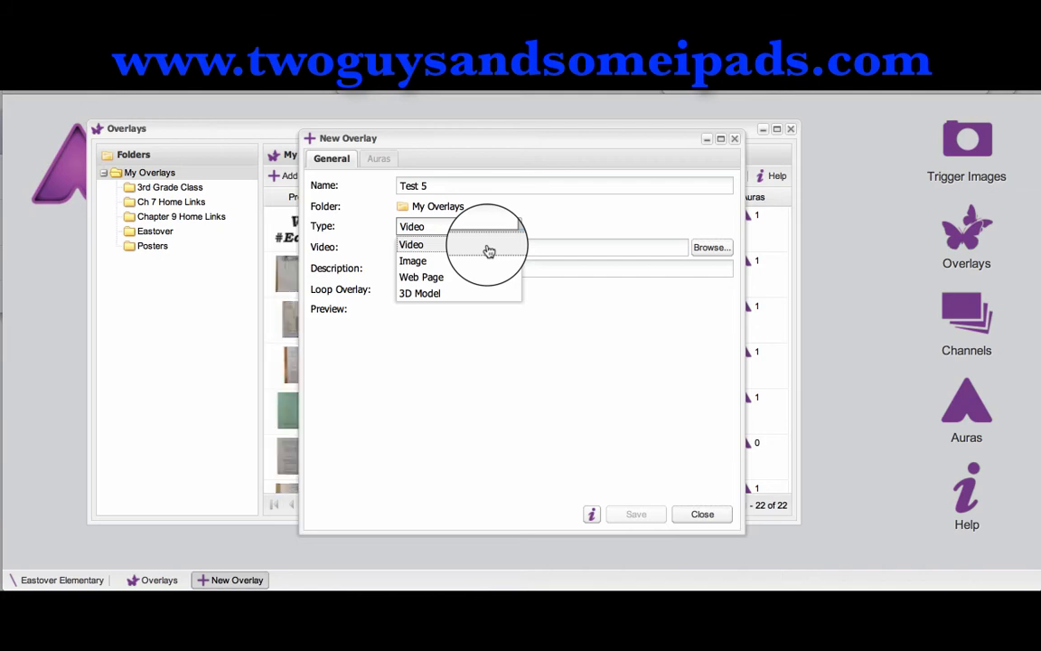
{"action": "left_click", "coordinate": [412, 244]}
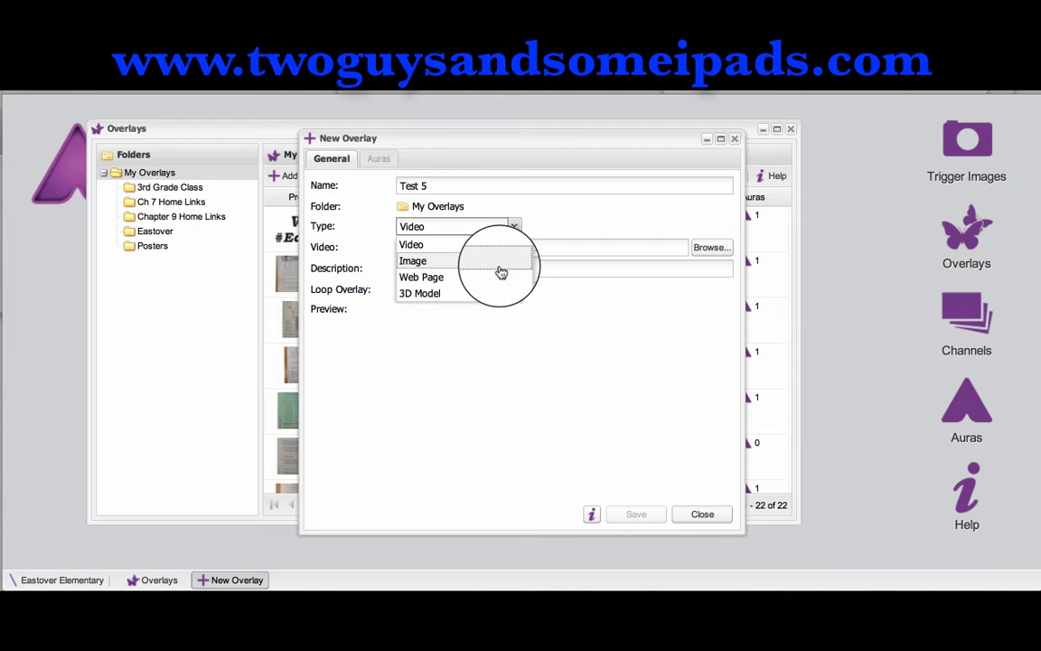
{"action": "mouse_move", "coordinate": [495, 300]}
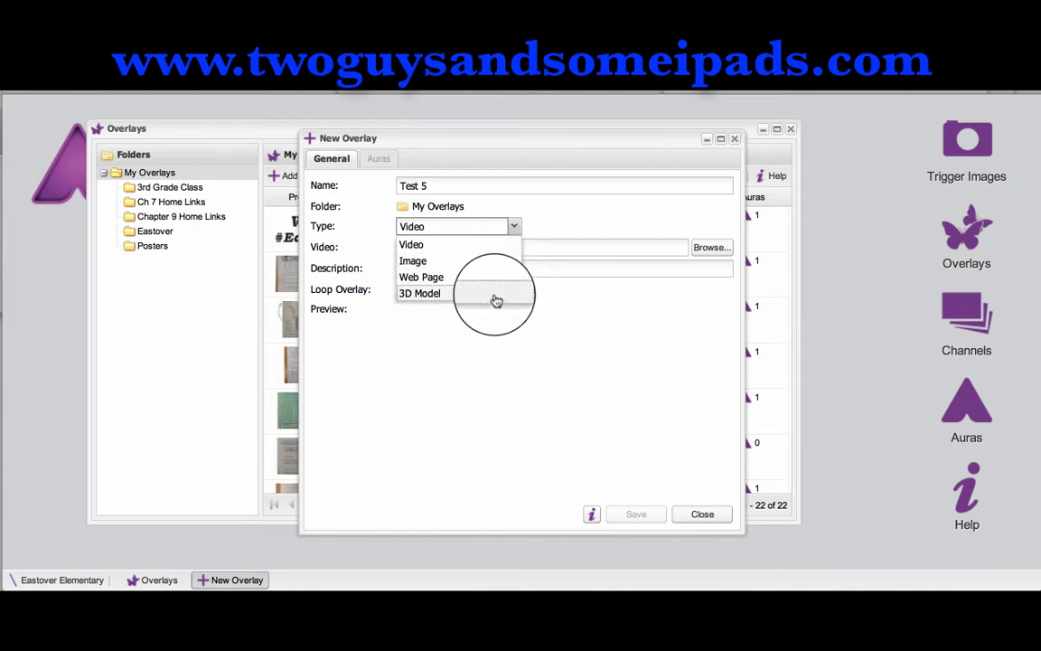
{"action": "left_click", "coordinate": [413, 260]}
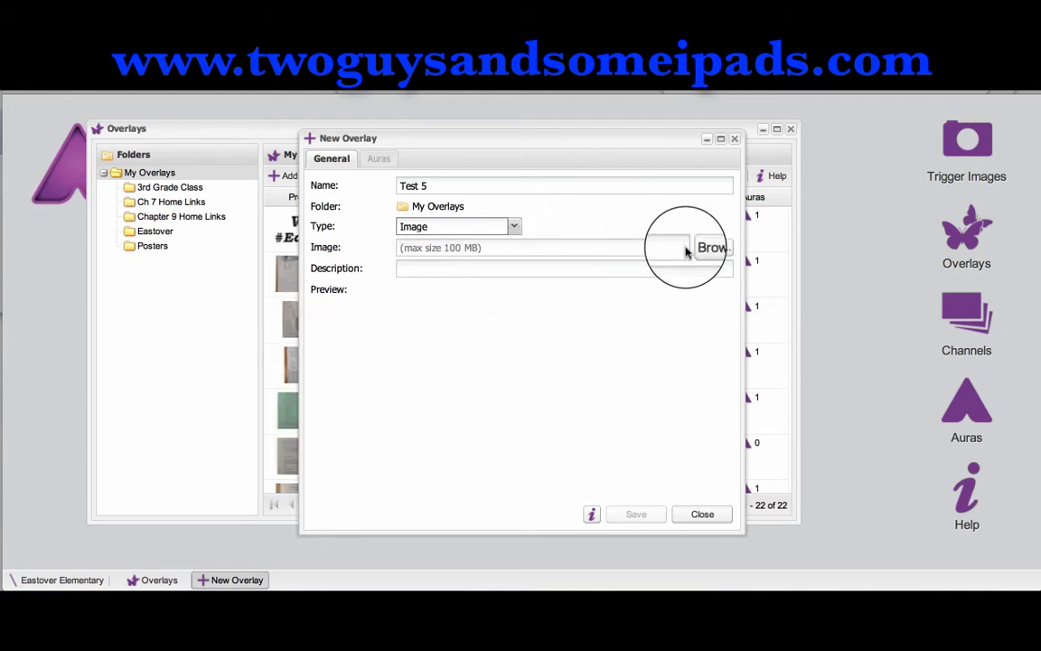
Step: Browse to Pictures and attach 'Two Guys Collage #3.jpg' as the overlay image
{"action": "left_click", "coordinate": [712, 247]}
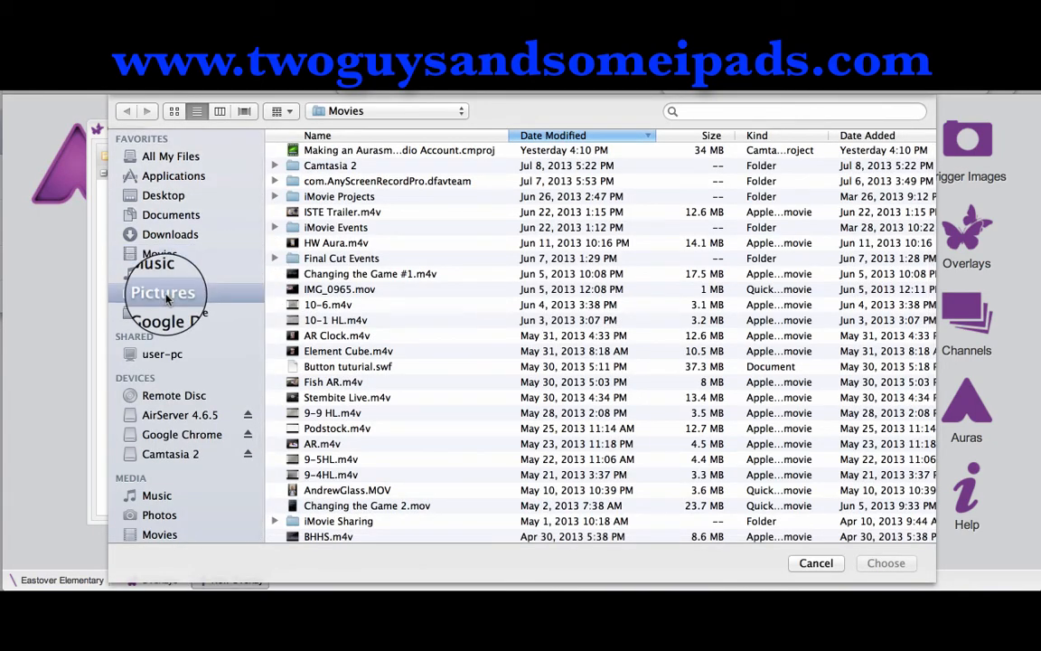
{"action": "left_click", "coordinate": [162, 292]}
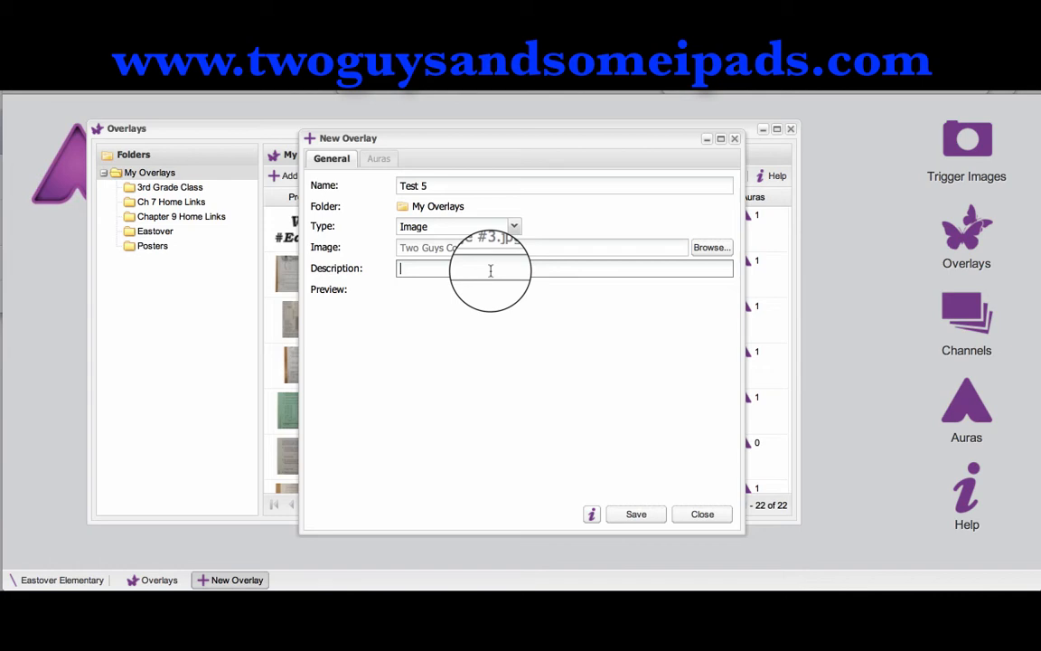
Step: Describe the overlay as 'Two Guys', save it to My Overlays and dismiss the editor
{"action": "type", "text": "T"}
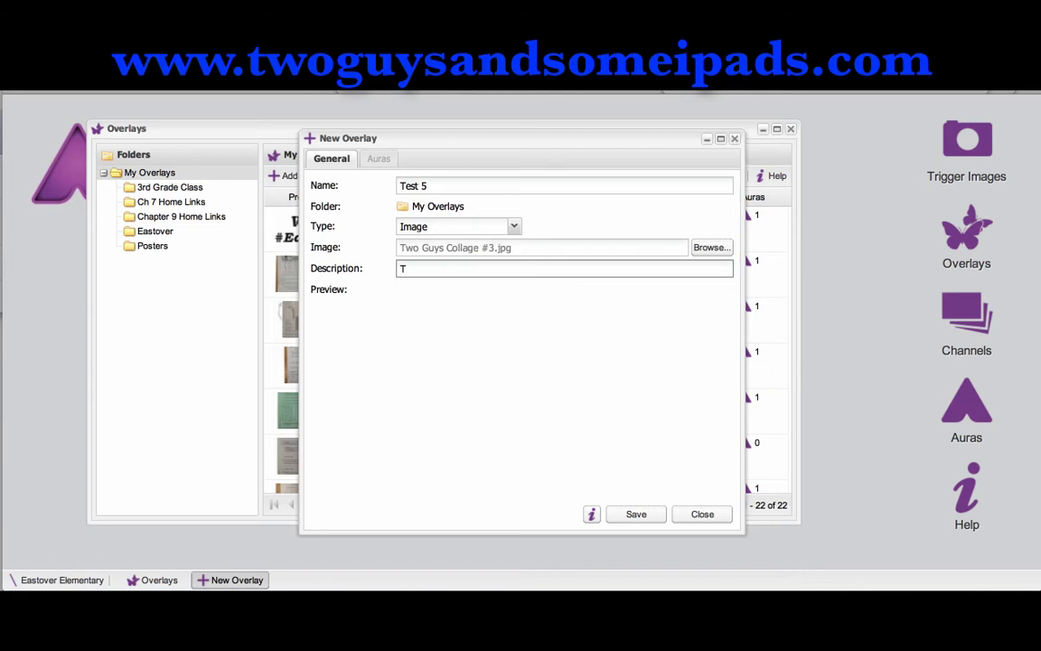
{"action": "type", "text": "wo Guys"}
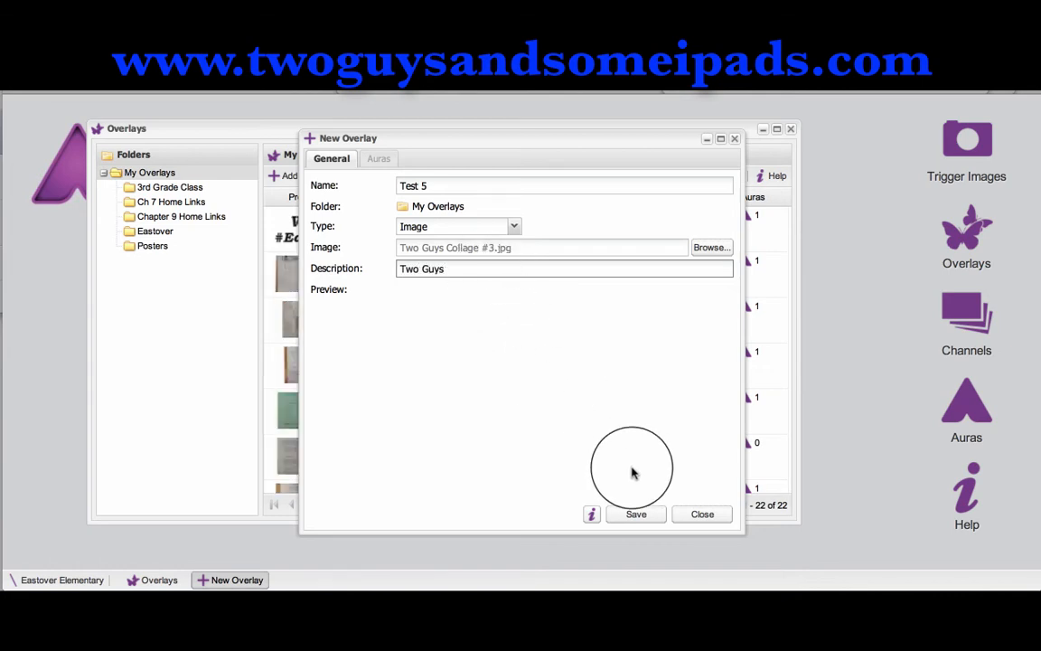
{"action": "left_click", "coordinate": [637, 513]}
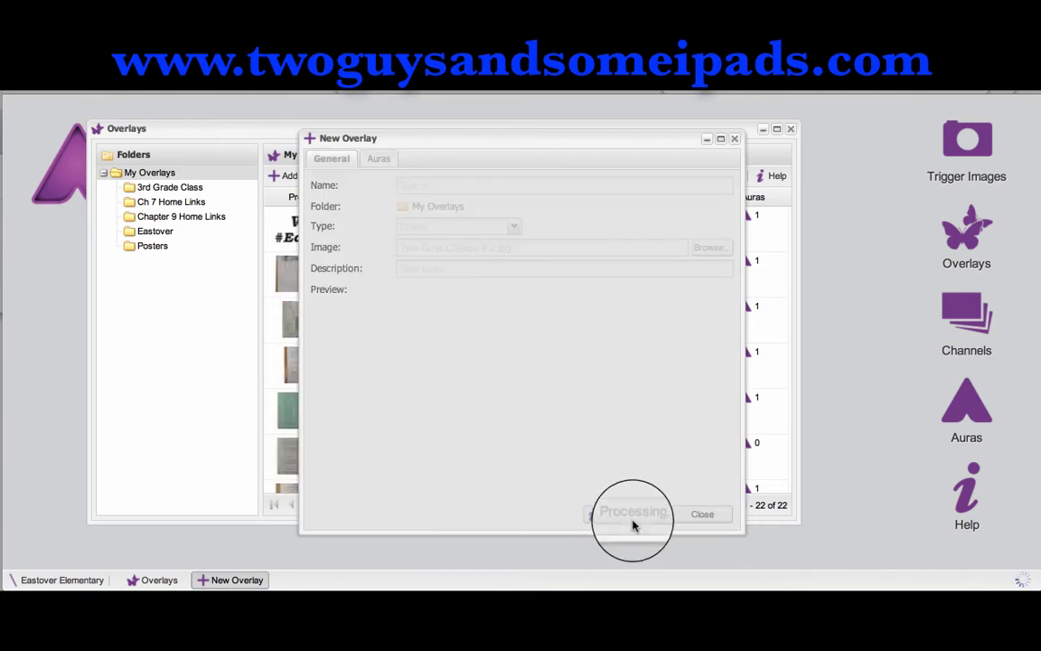
{"action": "mouse_move", "coordinate": [525, 171]}
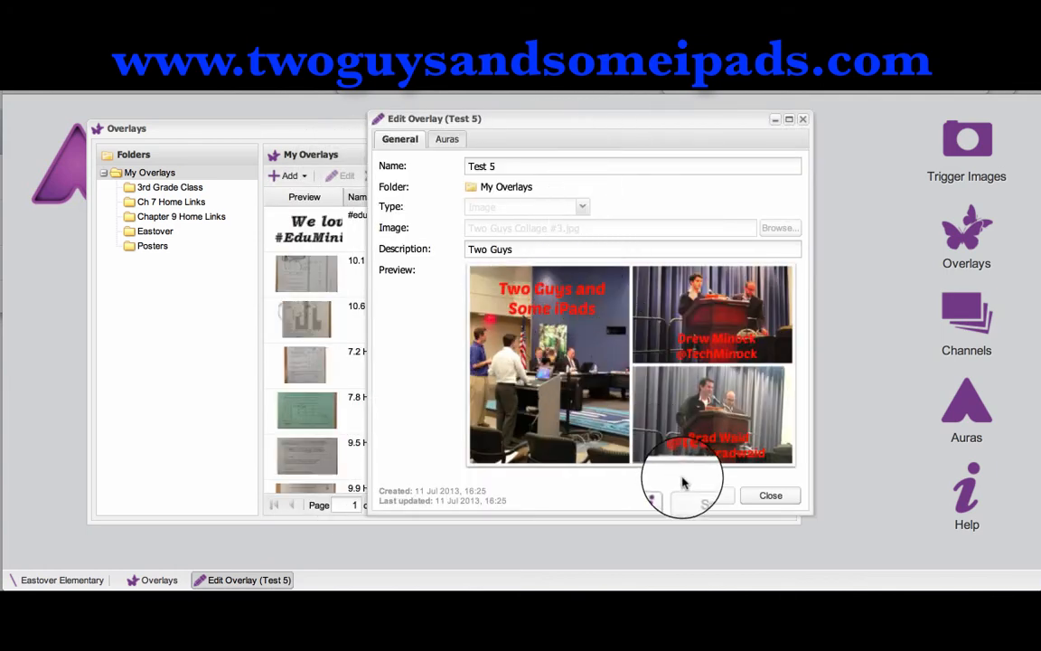
{"action": "left_click", "coordinate": [770, 495]}
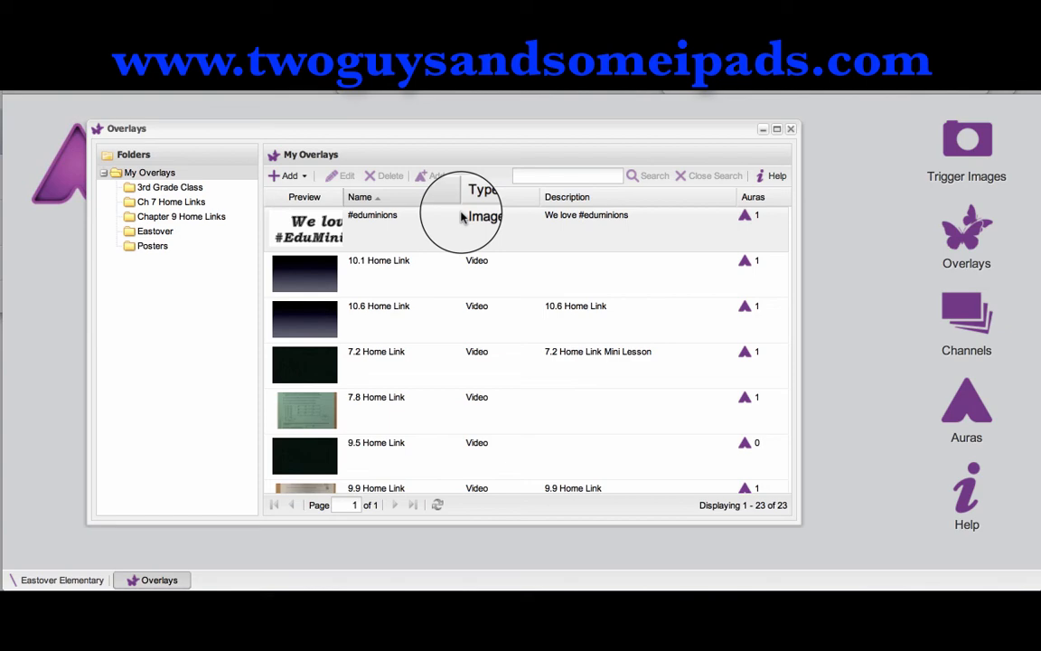